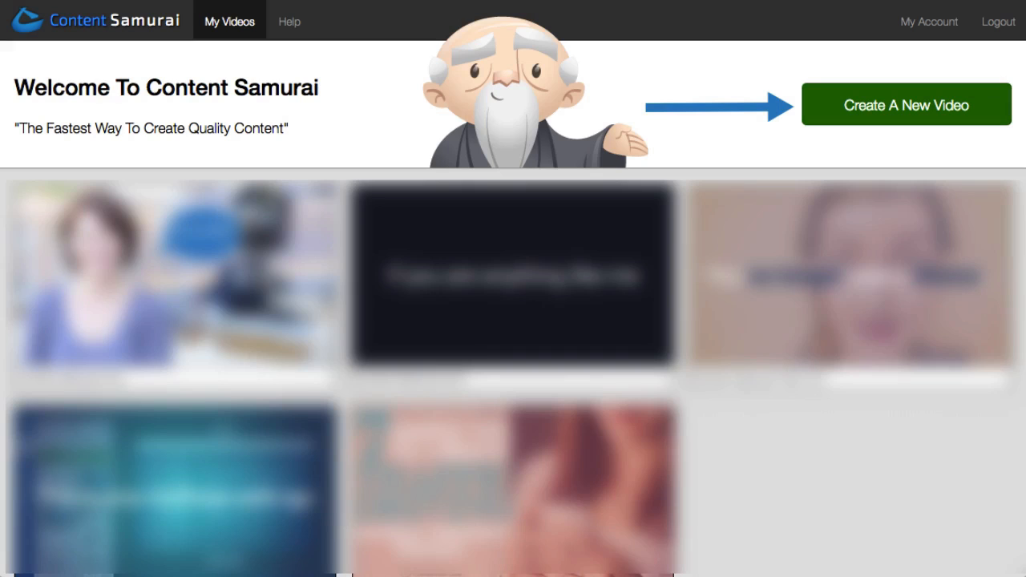
# - Start a new video titled 'Mobile Friendly Emails' and enter the email-tips script
pyautogui.click(906, 104)
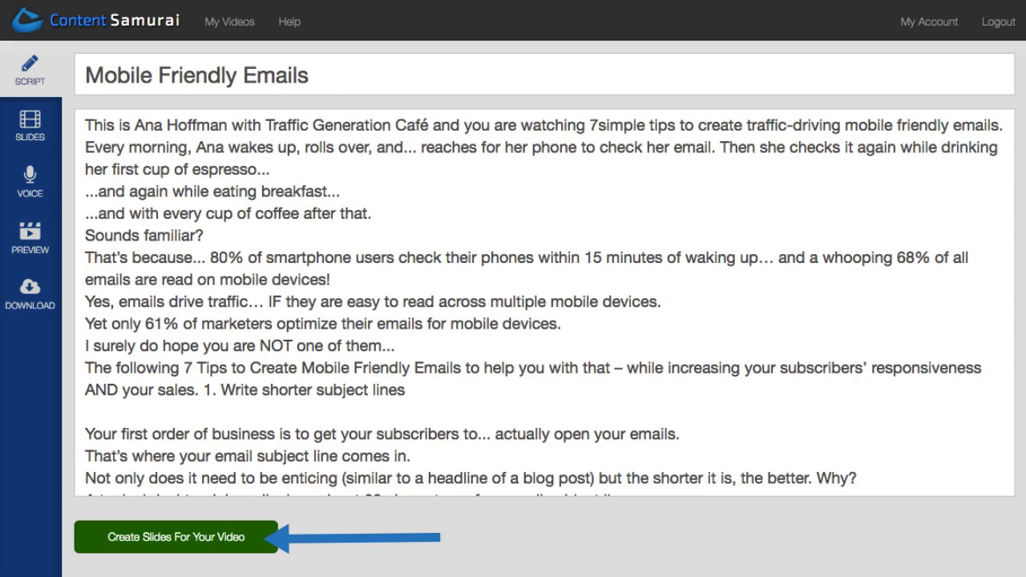
# - Generate 39 slides from the script with the Ocean Spray theme applied
pyautogui.click(175, 537)
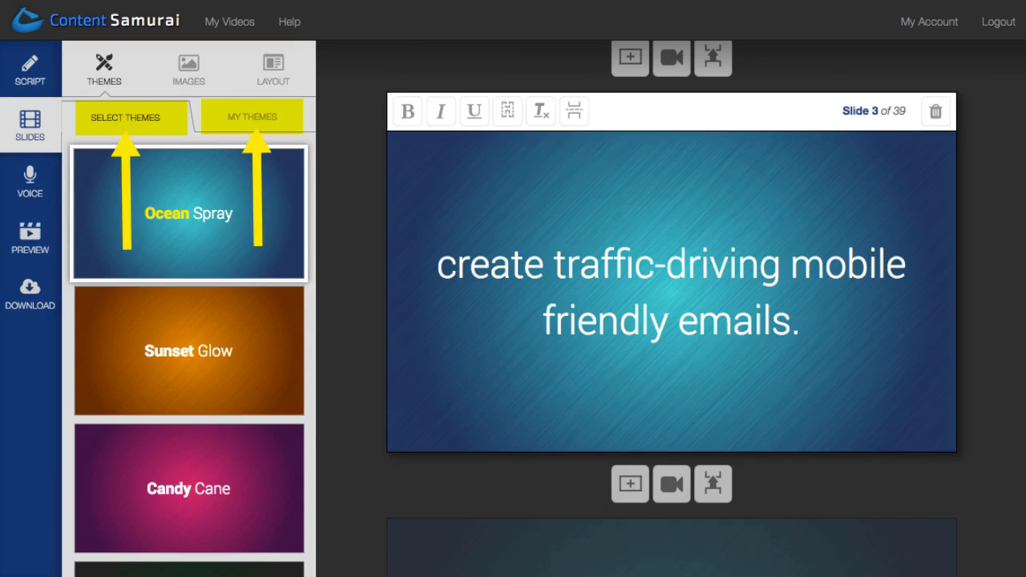
# - Browse Find Images in the Images panel, then view the Upload Images option
pyautogui.click(188, 68)
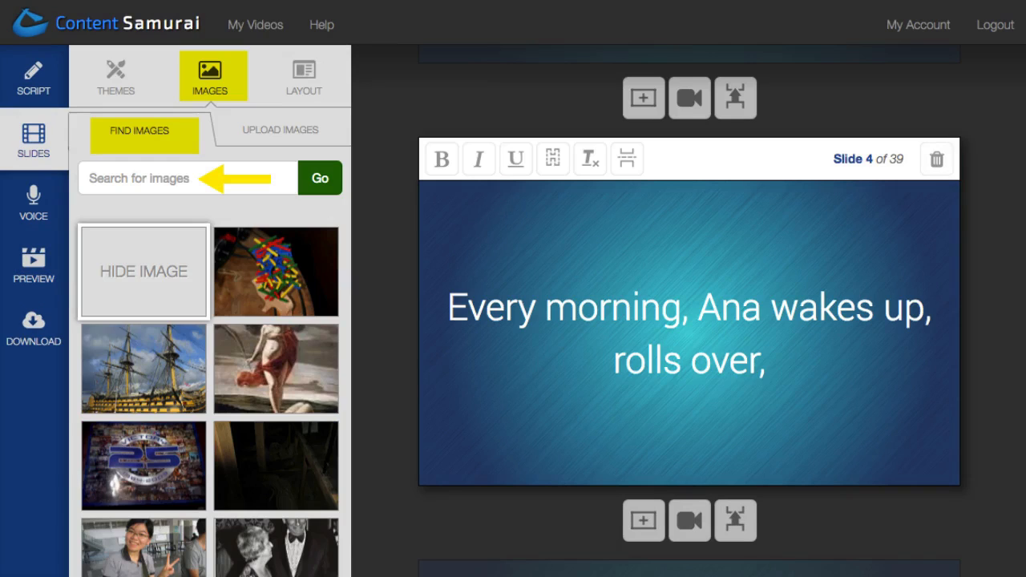
pyautogui.click(280, 130)
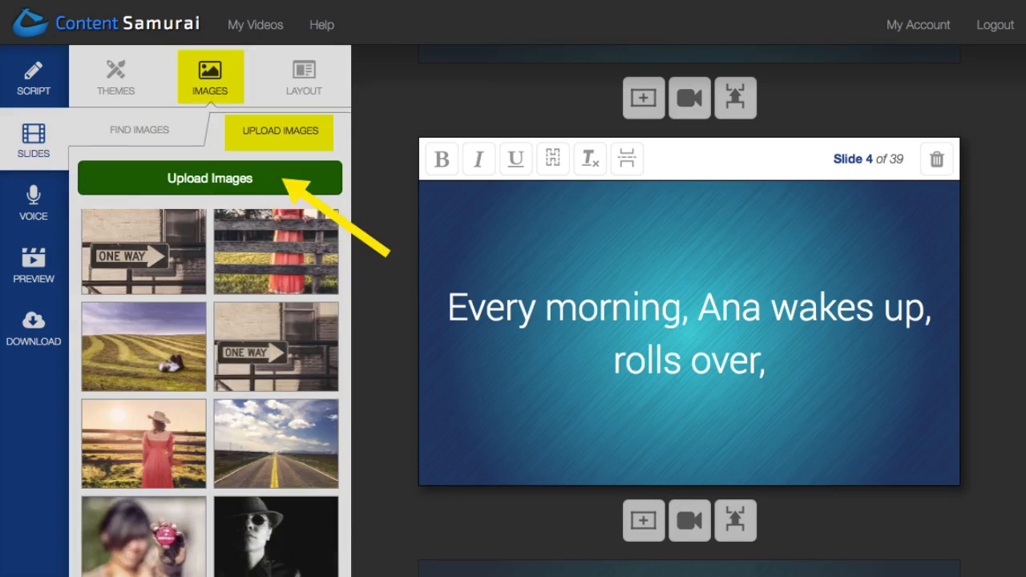
pyautogui.click(116, 76)
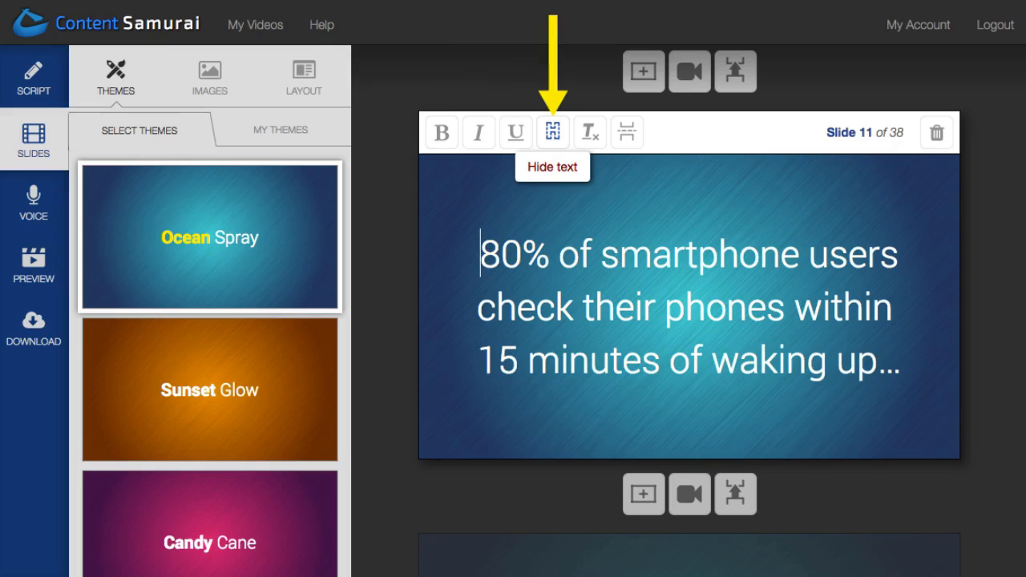
pyautogui.moveTo(627, 133)
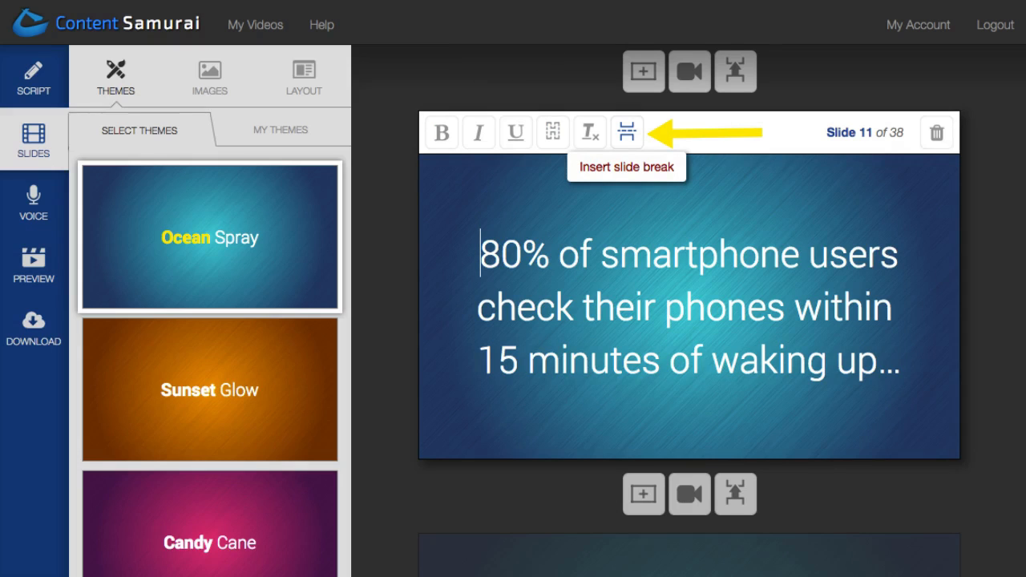
pyautogui.moveTo(735, 494)
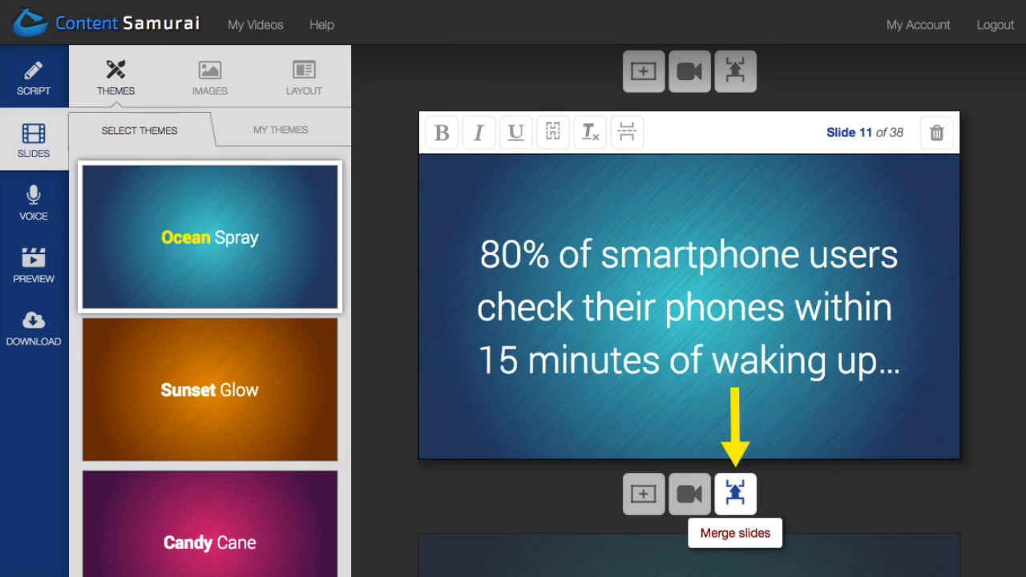
pyautogui.moveTo(688, 494)
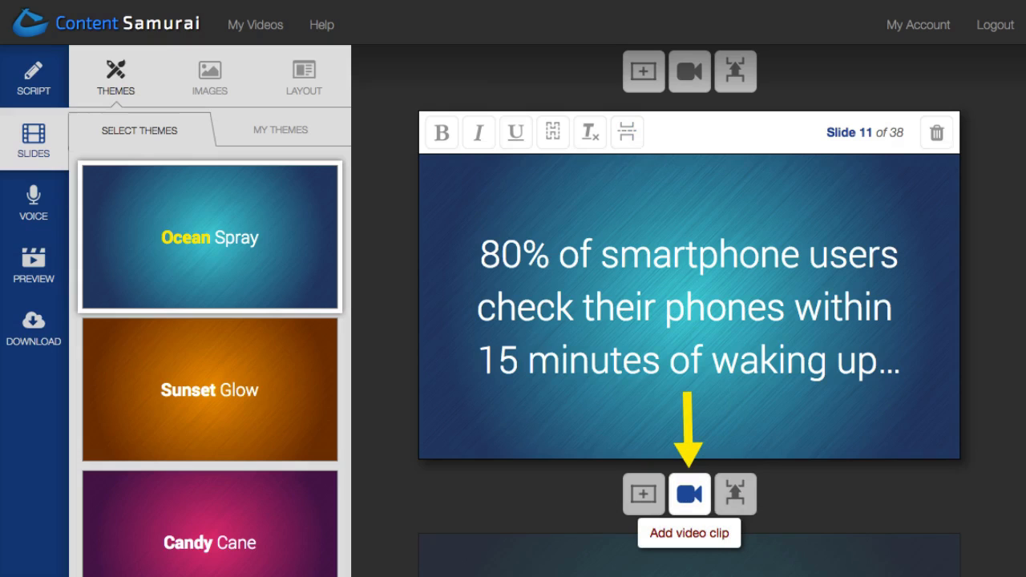
# - Give slide 11 a hands-holding-phone photo with its statistic in a bottom banner
pyautogui.click(303, 76)
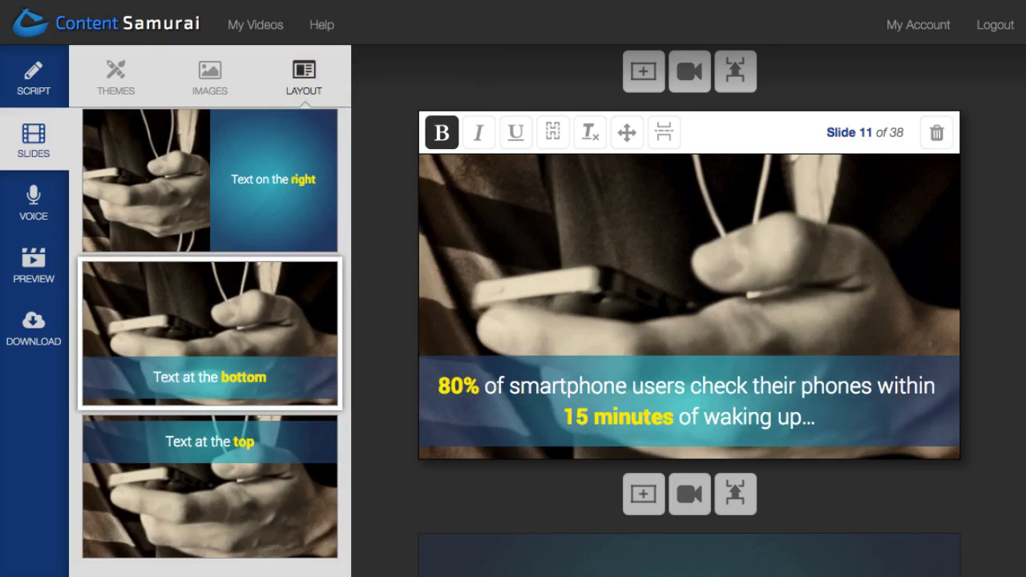
# - Reach the end of the slide list and begin adding the voice track
pyautogui.click(115, 76)
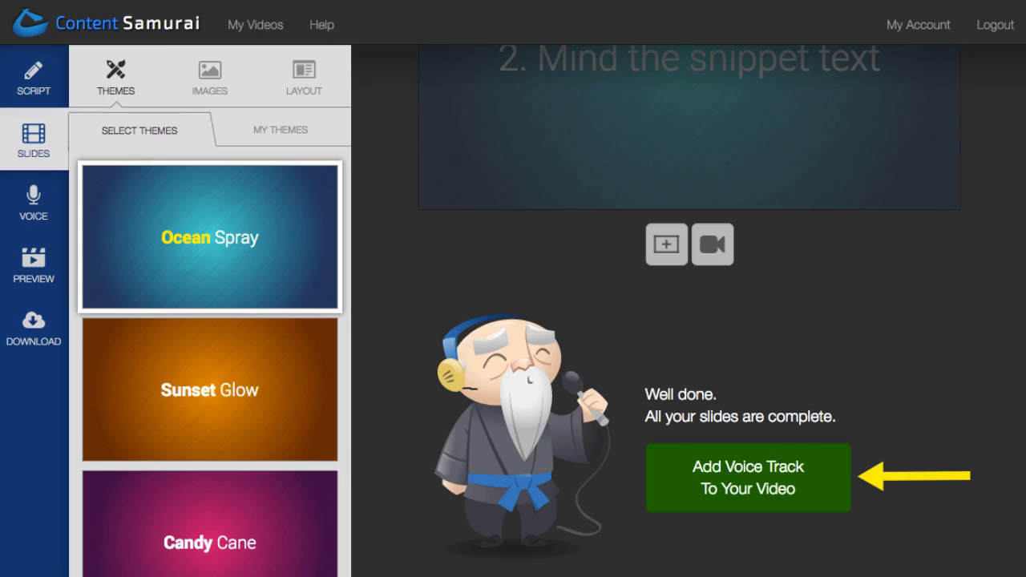
pyautogui.click(747, 476)
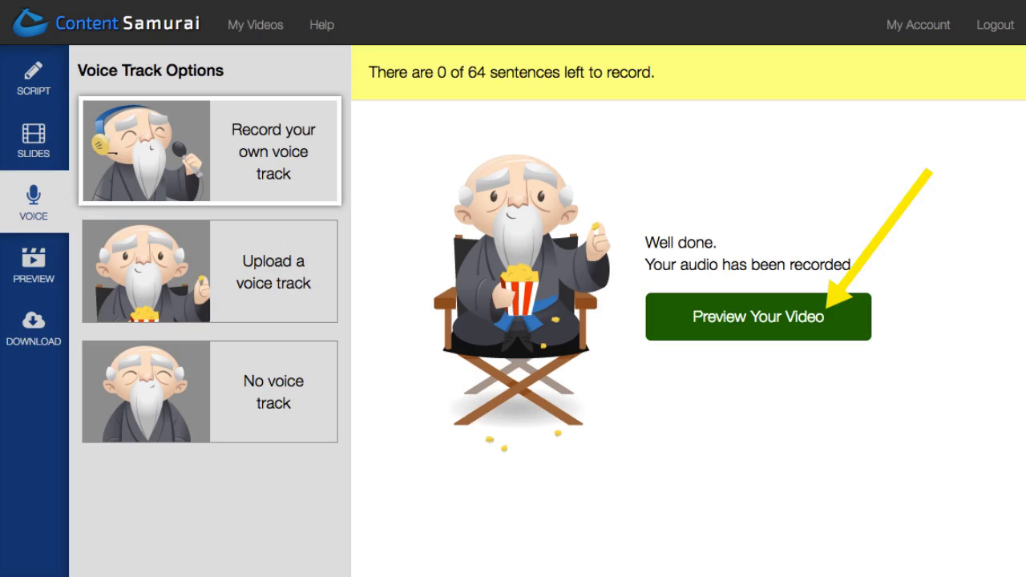
# - Preview the 7:12 video with Eye Of The Beholder music at 20% volume
pyautogui.click(757, 317)
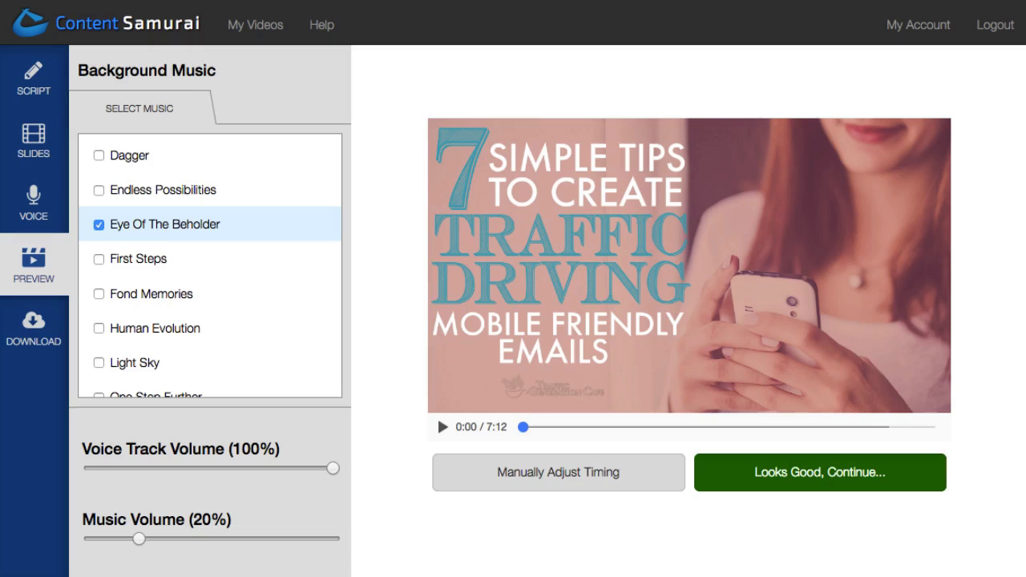